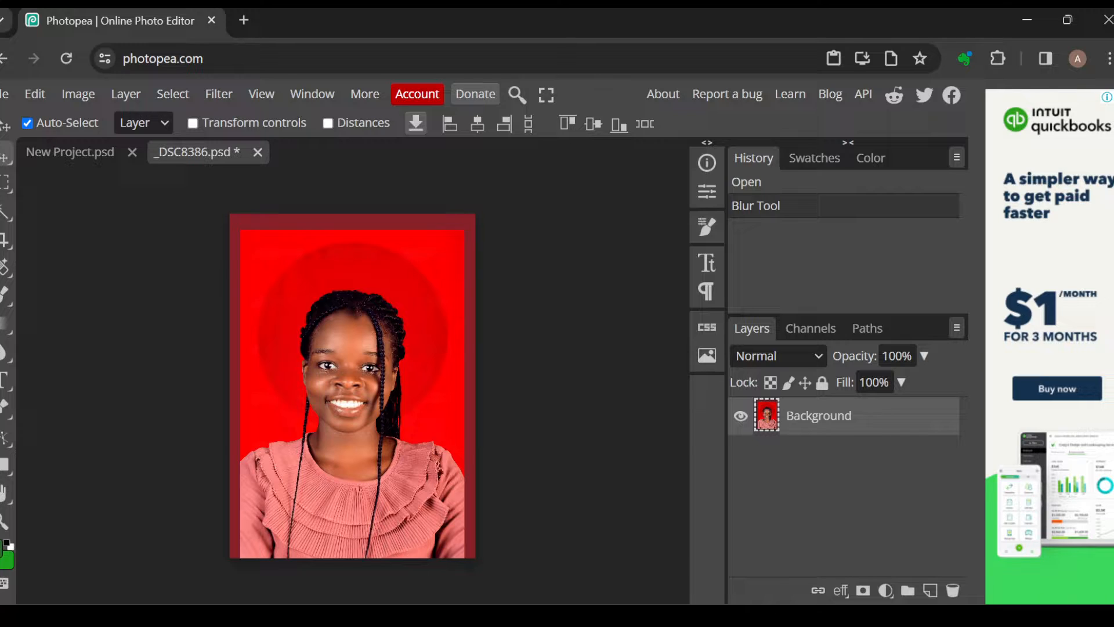
pyautogui.moveTo(285, 337)
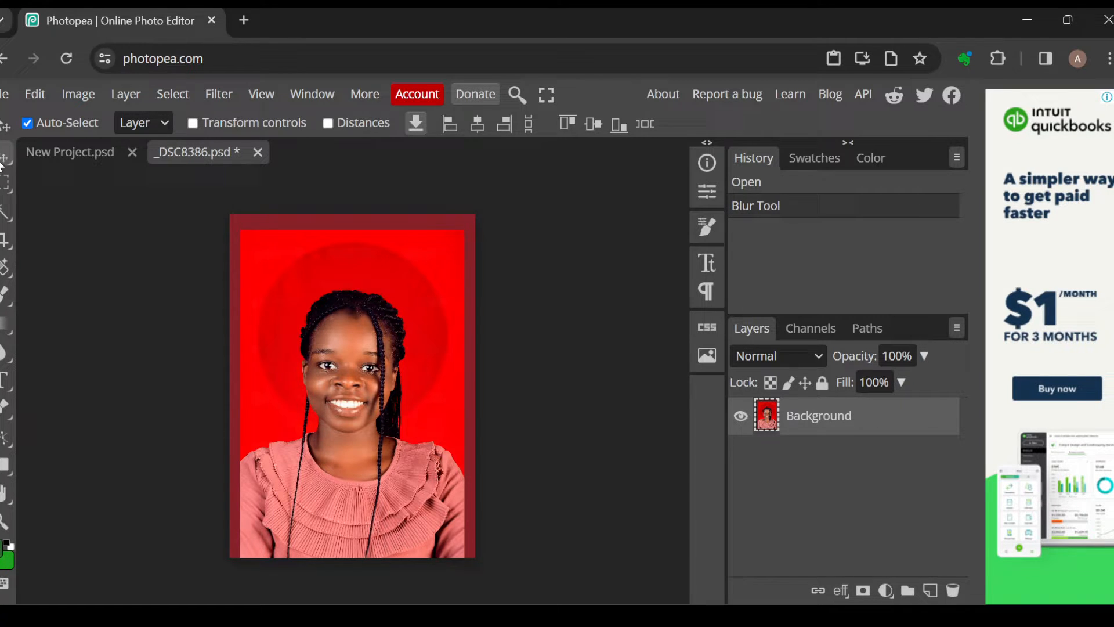
pyautogui.moveTo(6, 192)
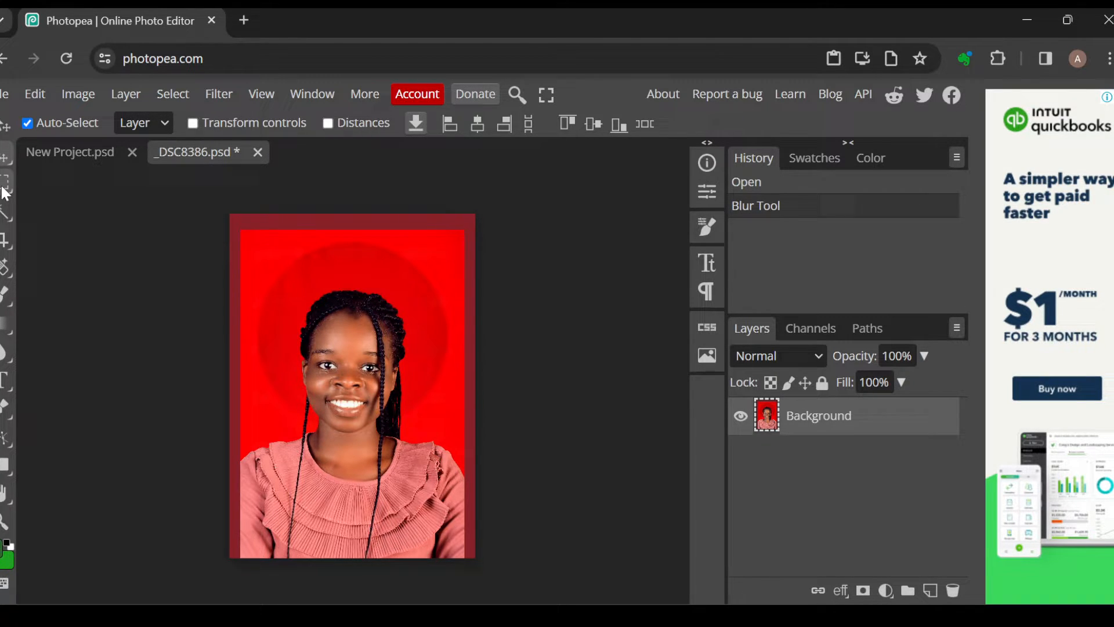
pyautogui.moveTo(6, 235)
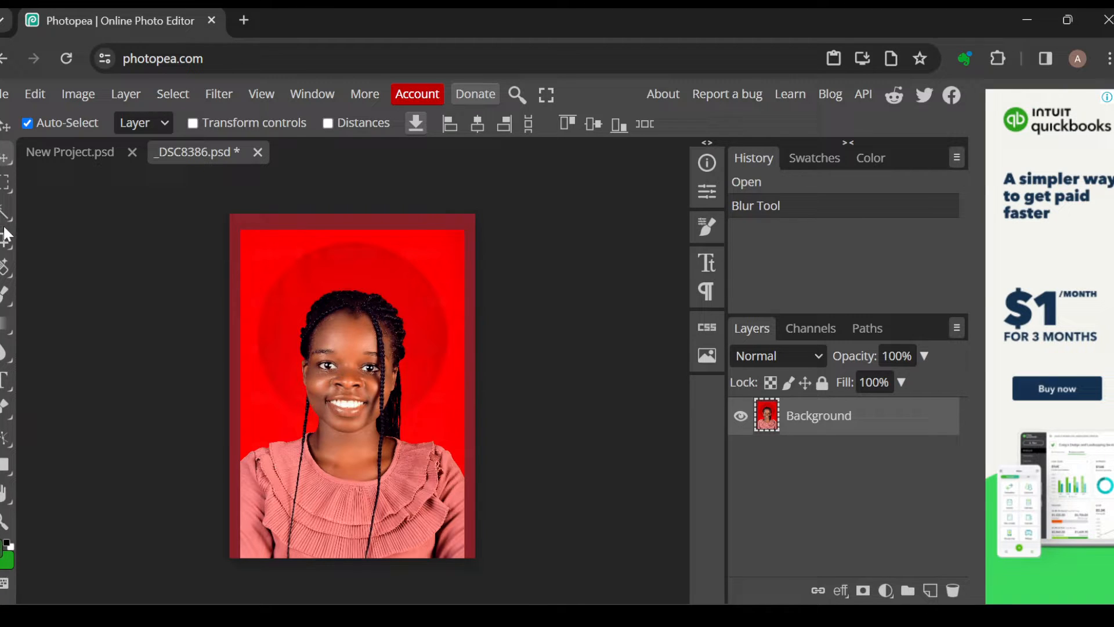
pyautogui.moveTo(7, 309)
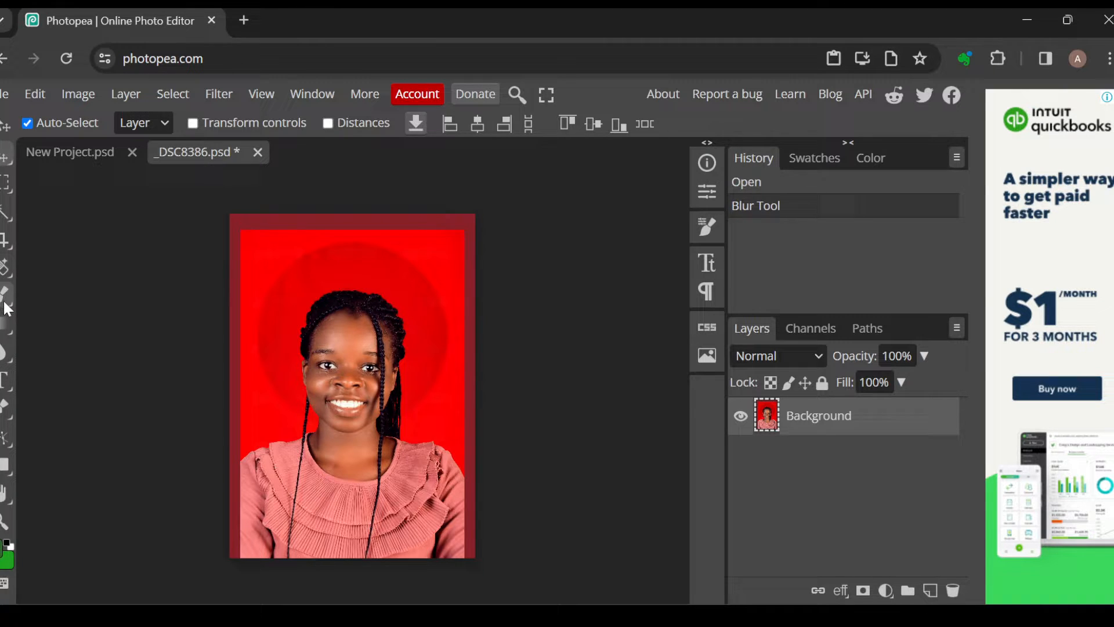
pyautogui.moveTo(5, 355)
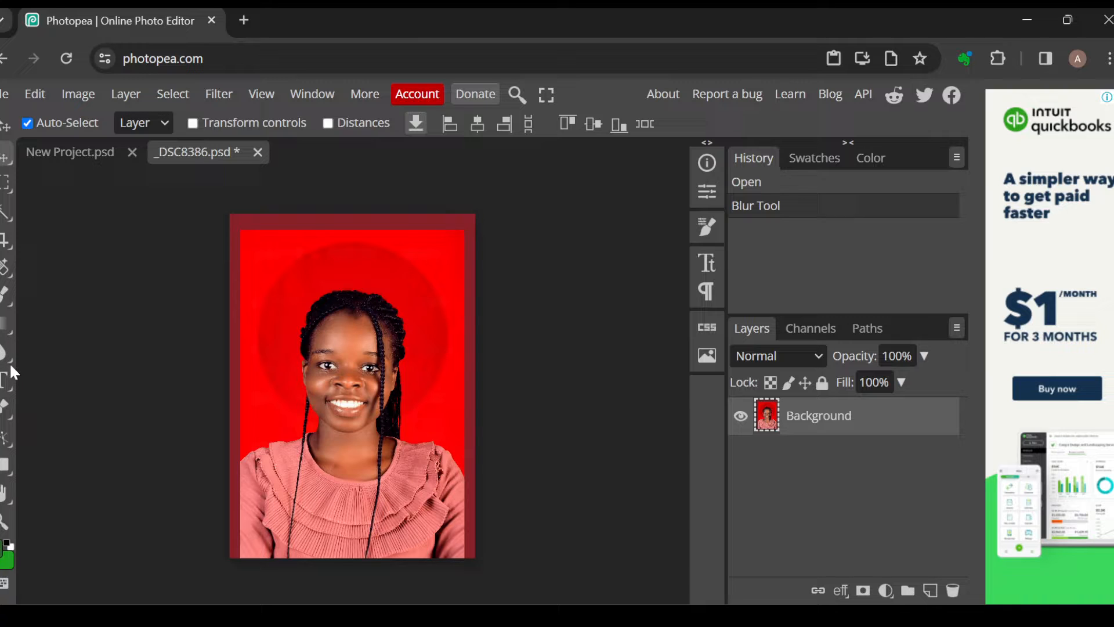
# - Activate the Sharpen Tool from the blur/sharpen tool group
pyautogui.click(7, 351)
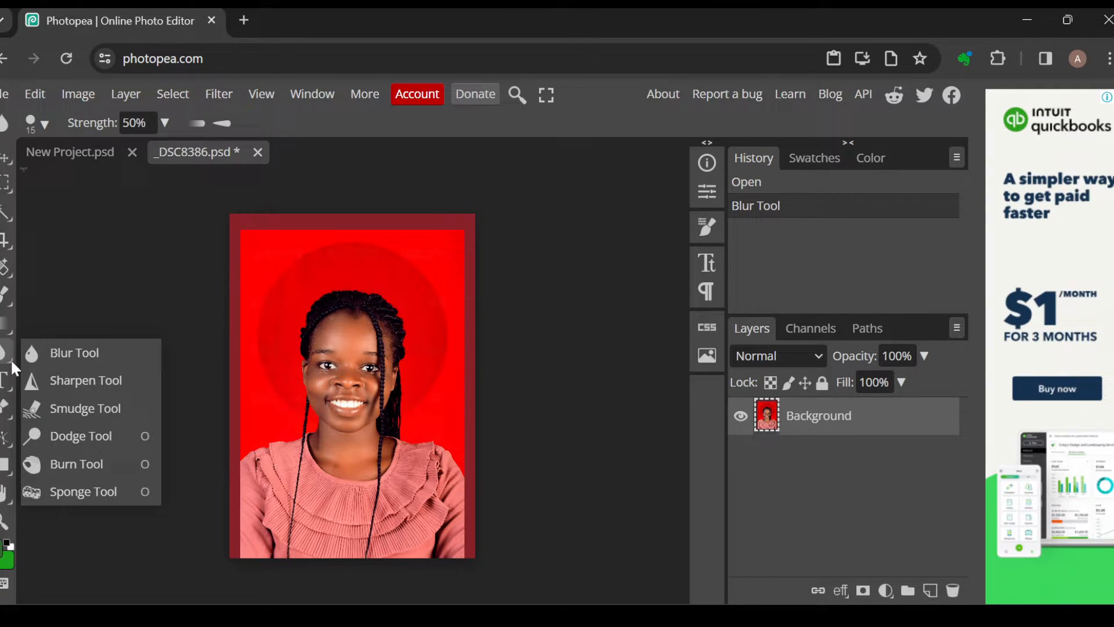
pyautogui.moveTo(75, 352)
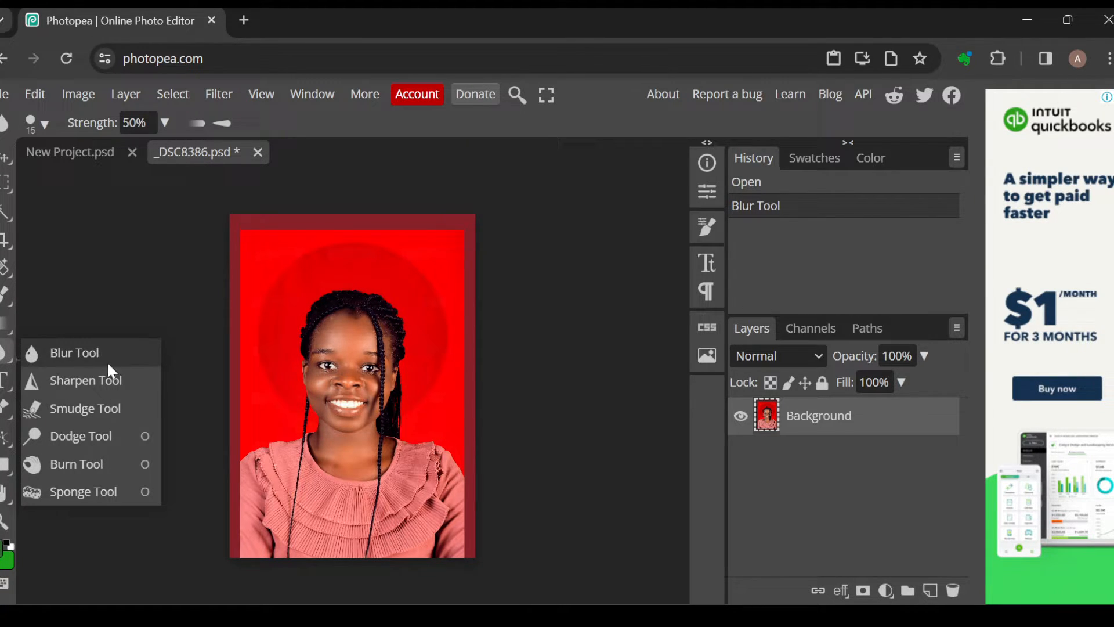
pyautogui.moveTo(86, 380)
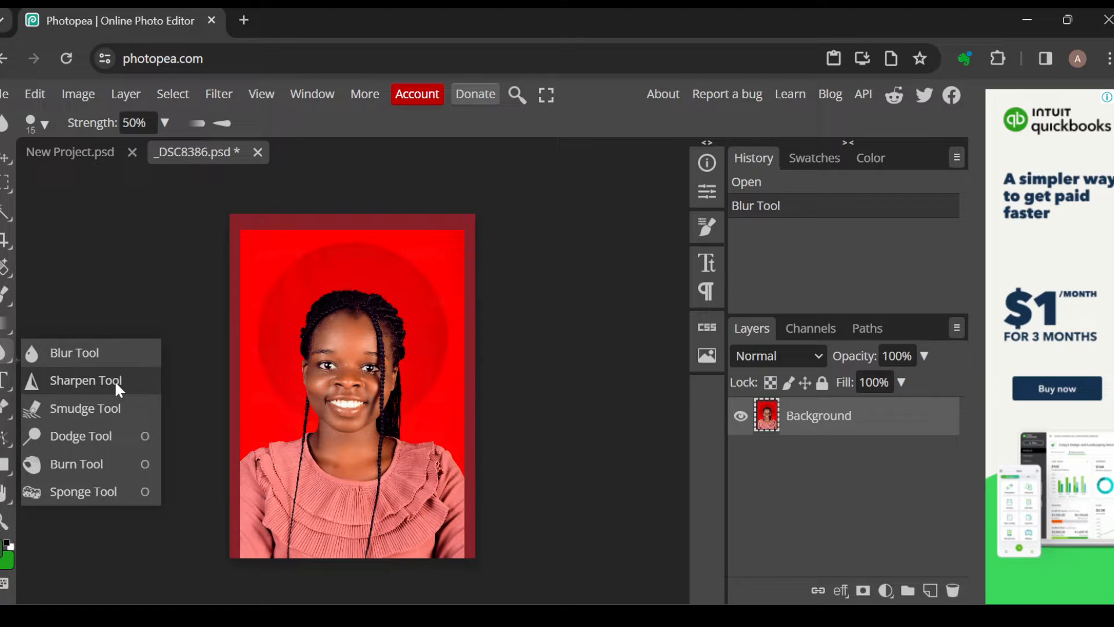
pyautogui.click(85, 380)
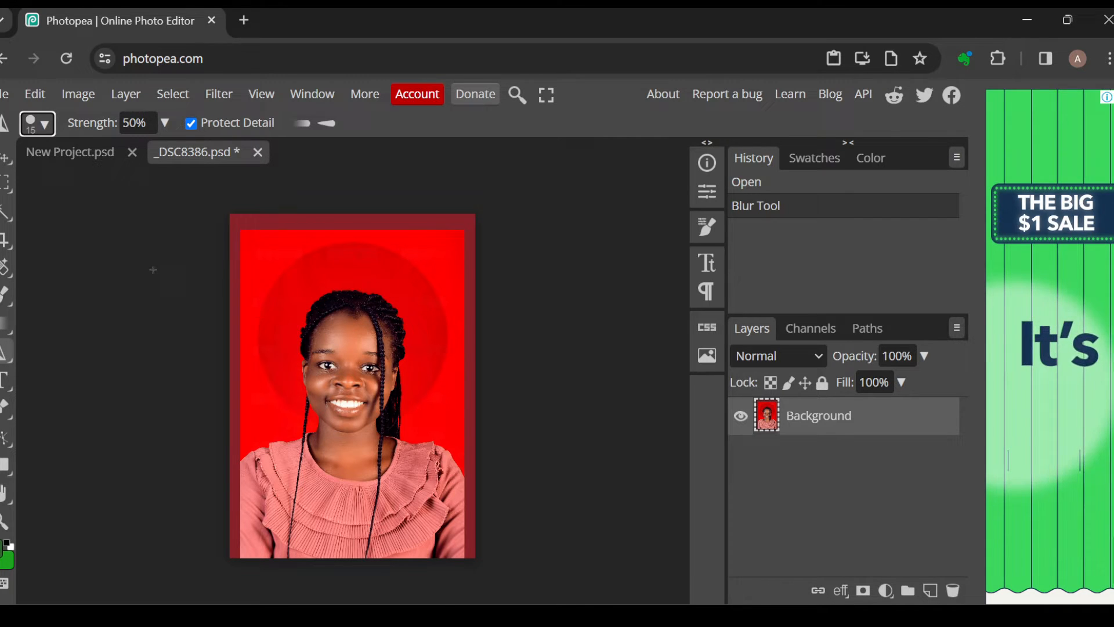
pyautogui.moveTo(125, 94)
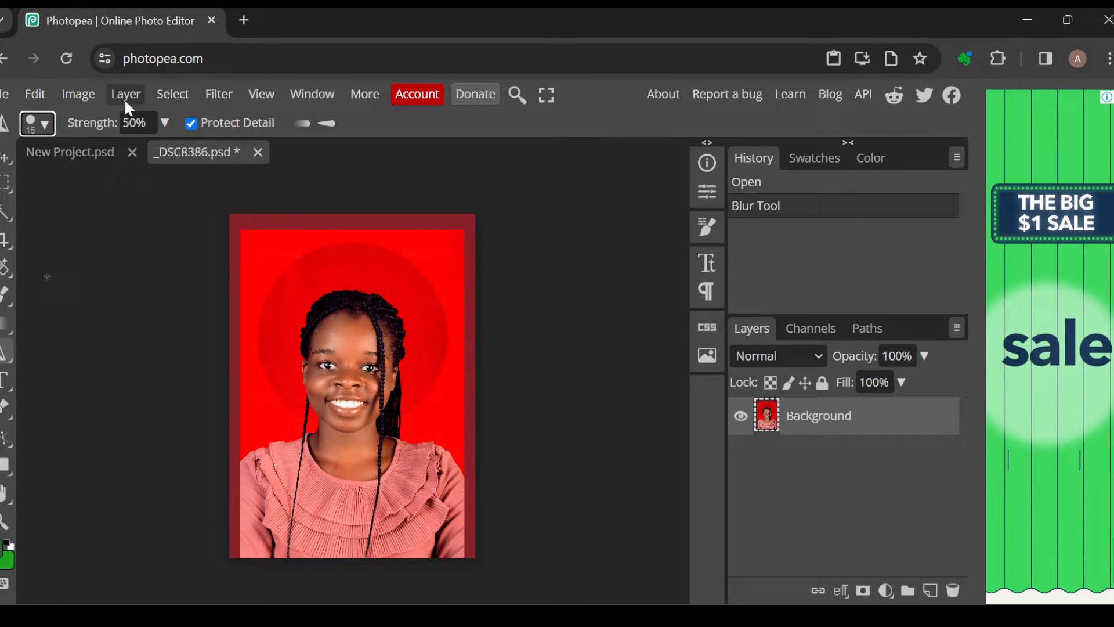
pyautogui.moveTo(202, 142)
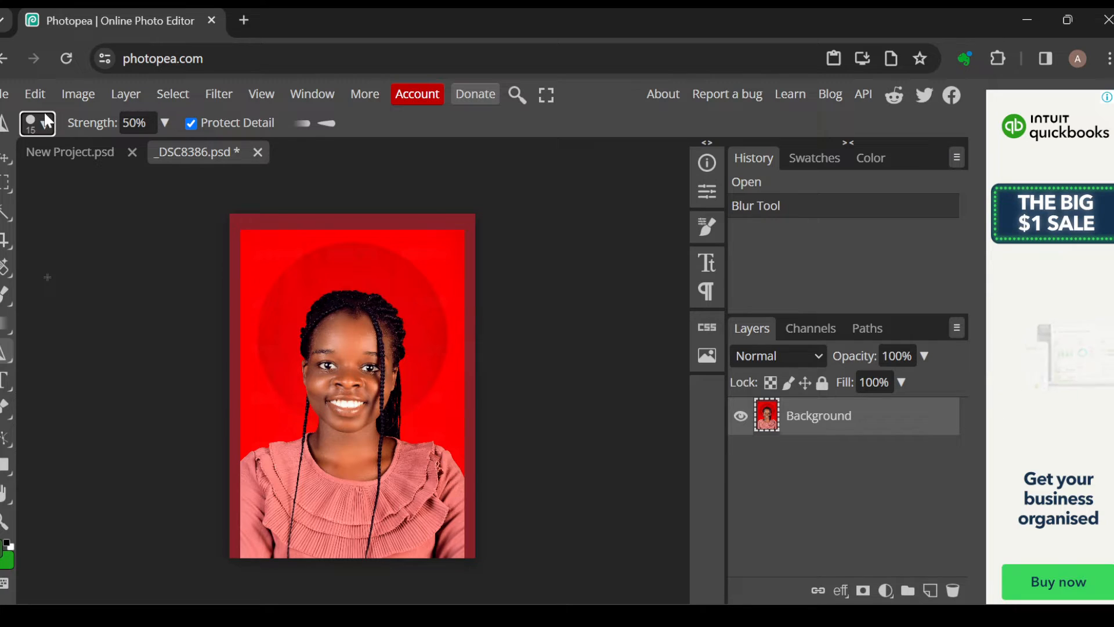
# - Enlarge the sharpening brush to 183 px at full hardness in the brush picker
pyautogui.click(38, 122)
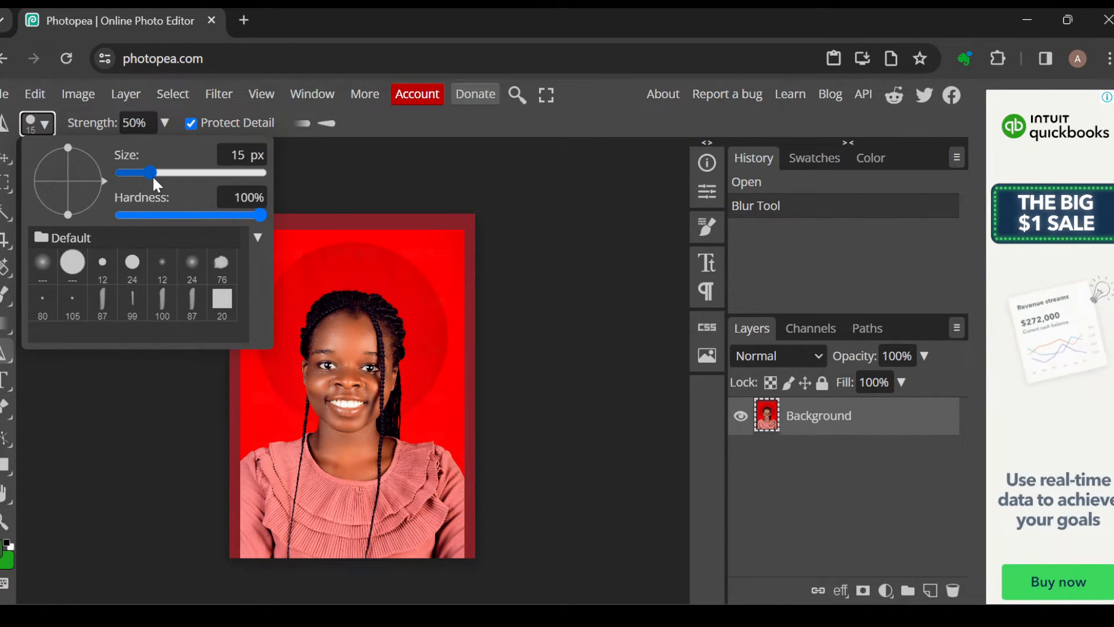
pyautogui.moveTo(139, 171); pyautogui.dragTo(168, 172)
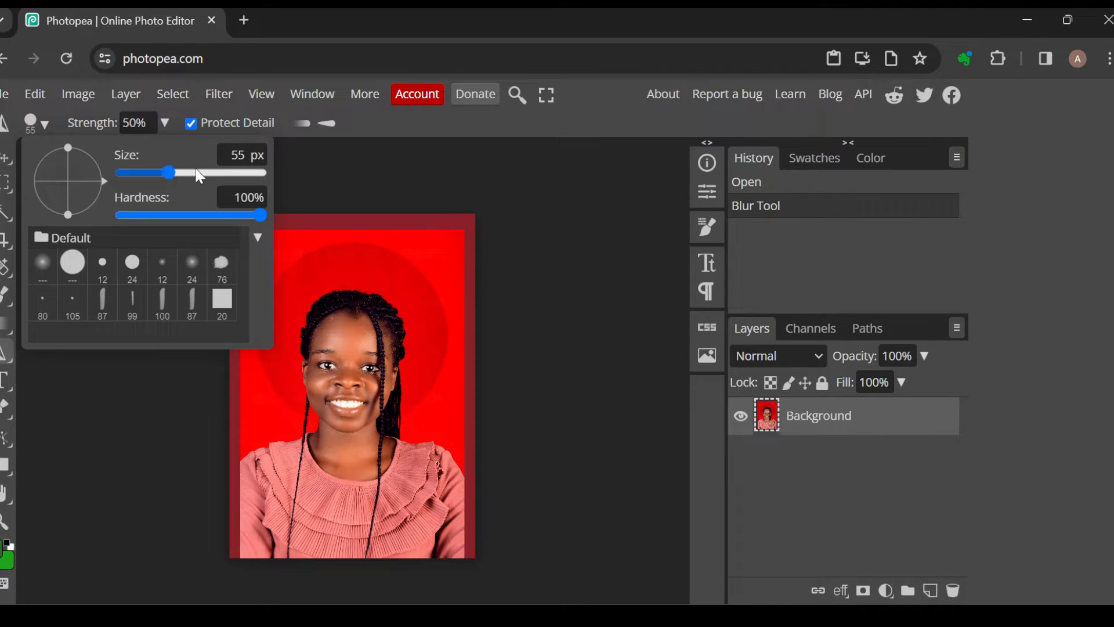
pyautogui.moveTo(167, 172); pyautogui.dragTo(199, 172)
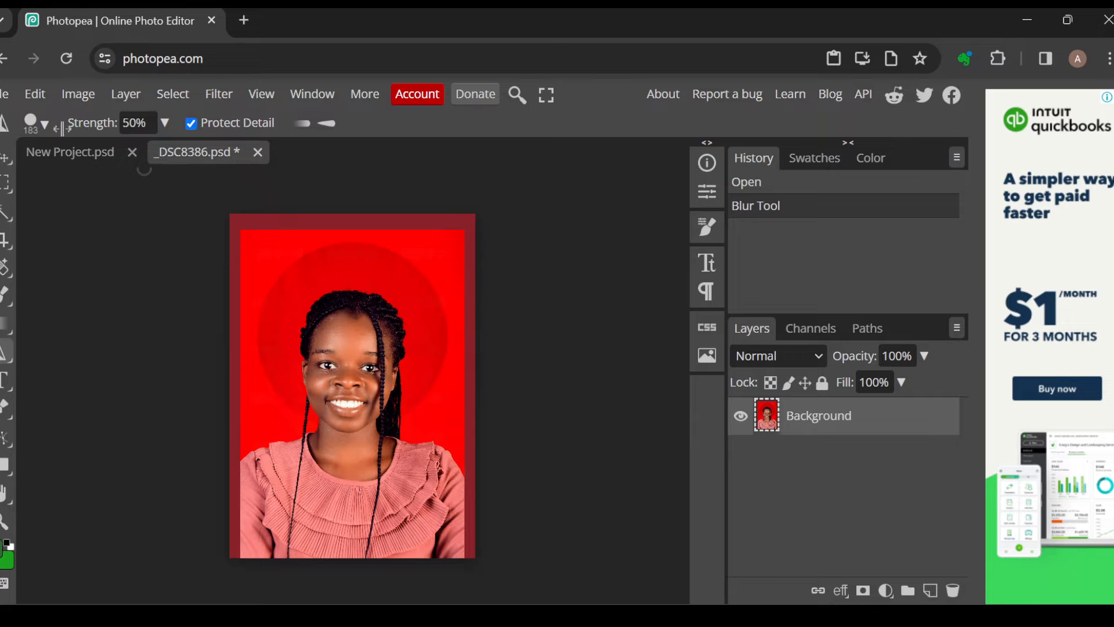
pyautogui.click(44, 126)
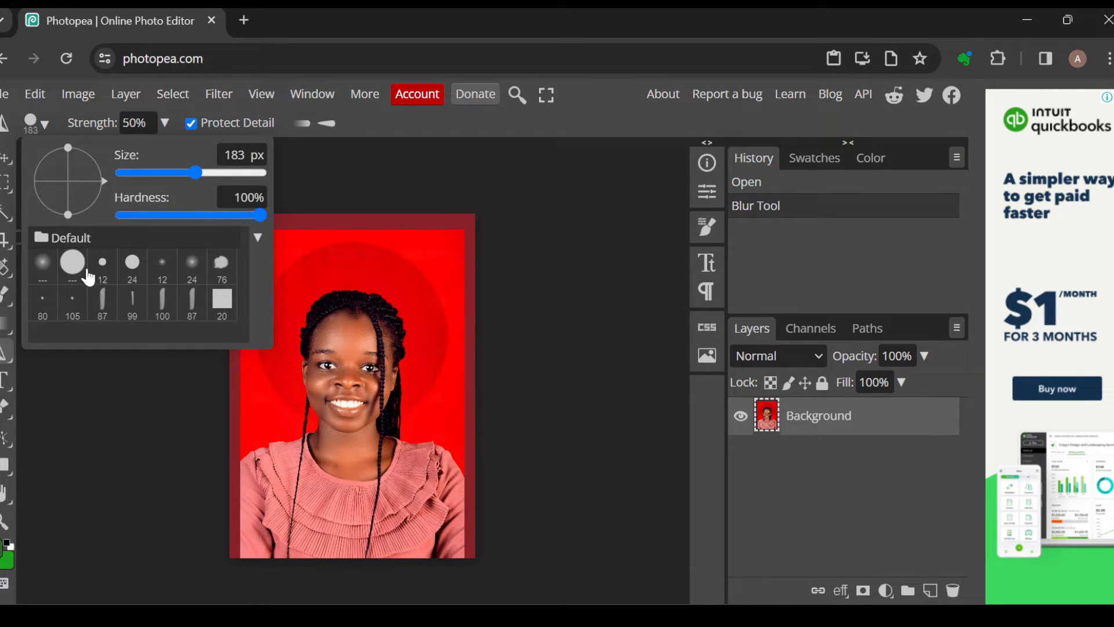
pyautogui.moveTo(249, 195)
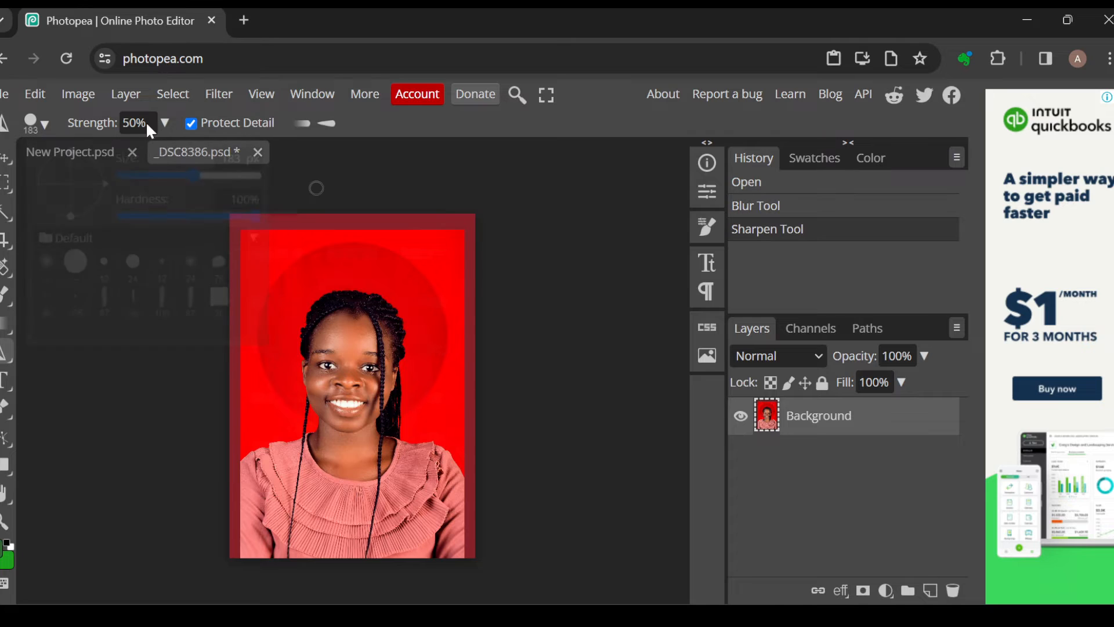
# - Raise Strength to 100% and stroke the Sharpen brush over the face and hair
pyautogui.click(137, 123)
pyautogui.write('100')
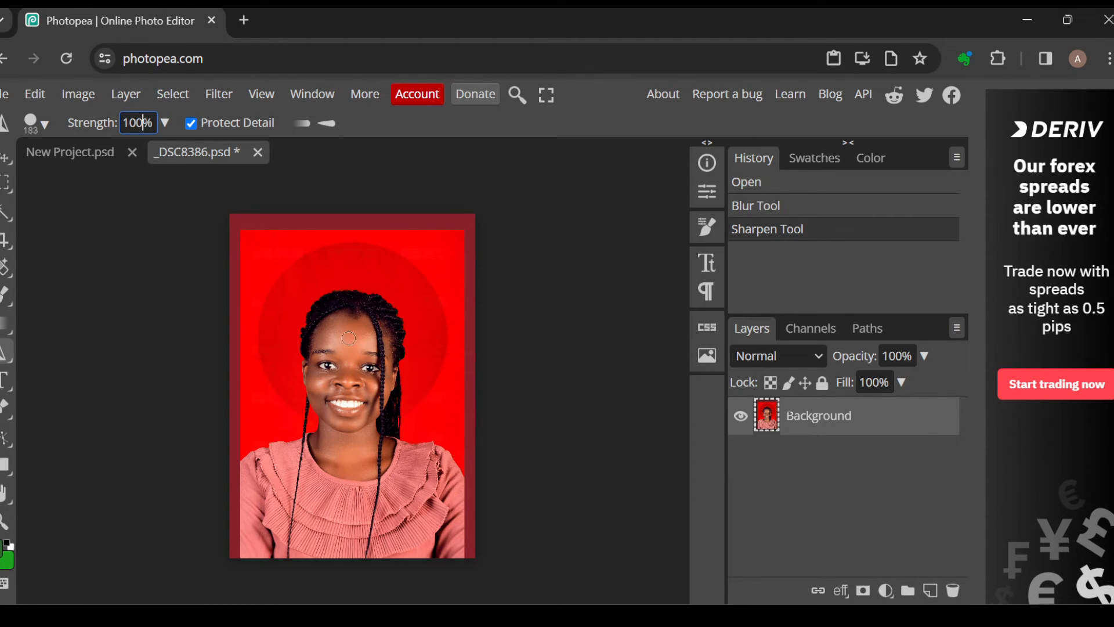
pyautogui.moveTo(272, 369)
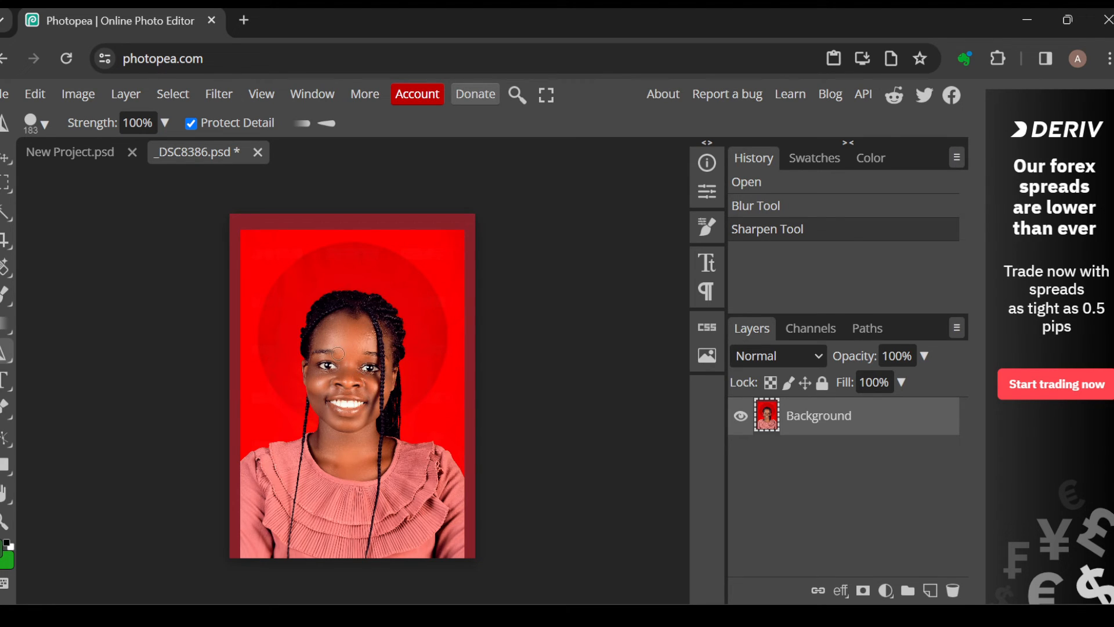
pyautogui.click(334, 353)
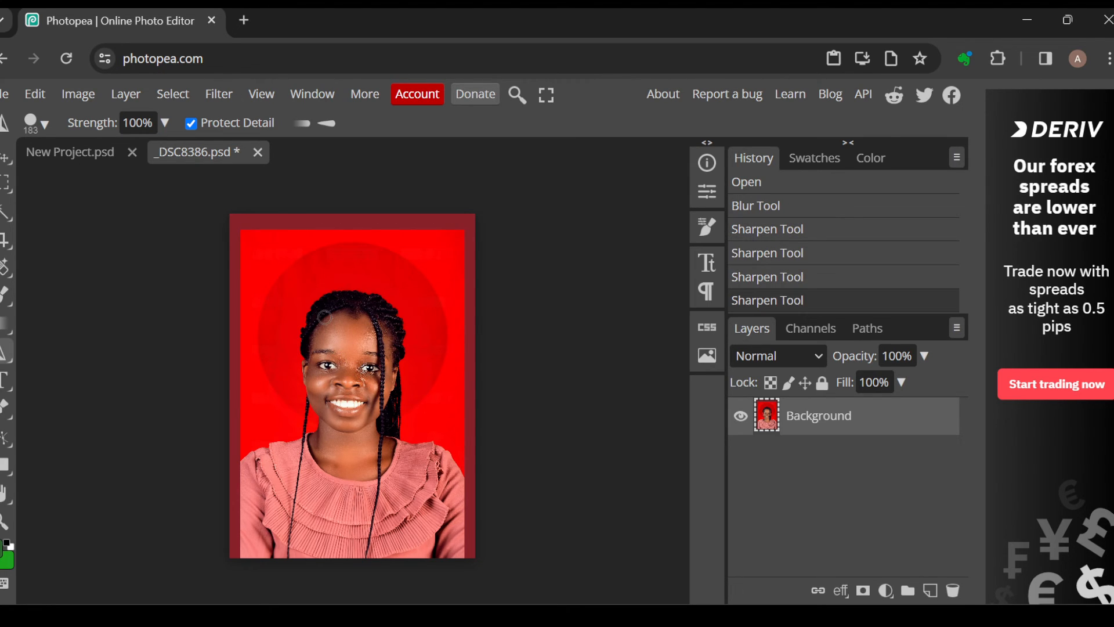